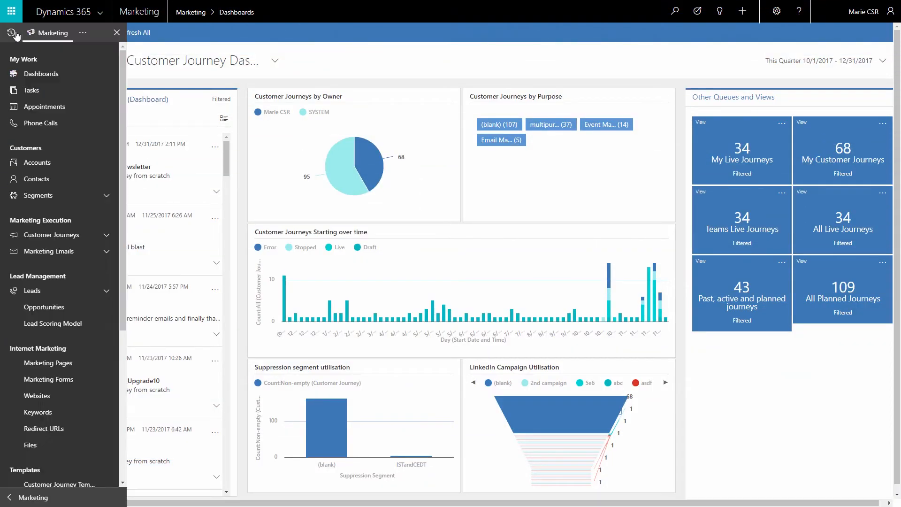
mouse_move(34, 153)
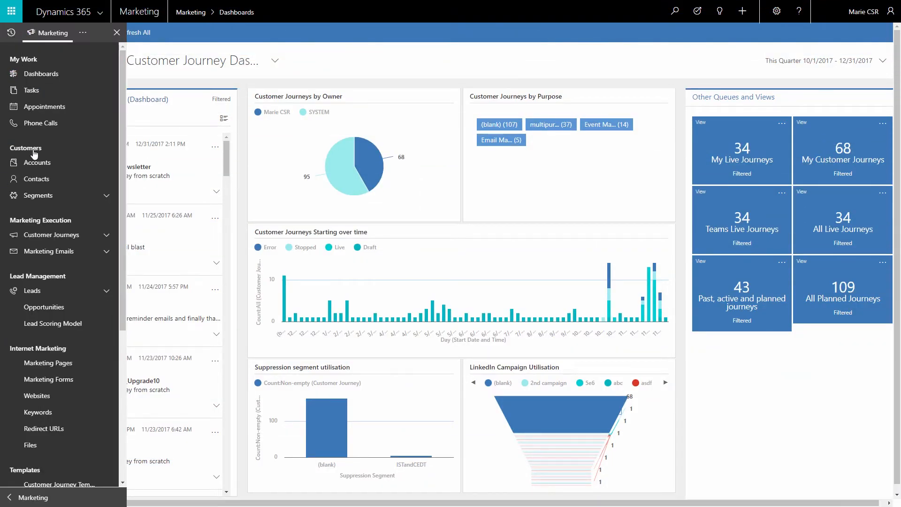
mouse_move(52, 234)
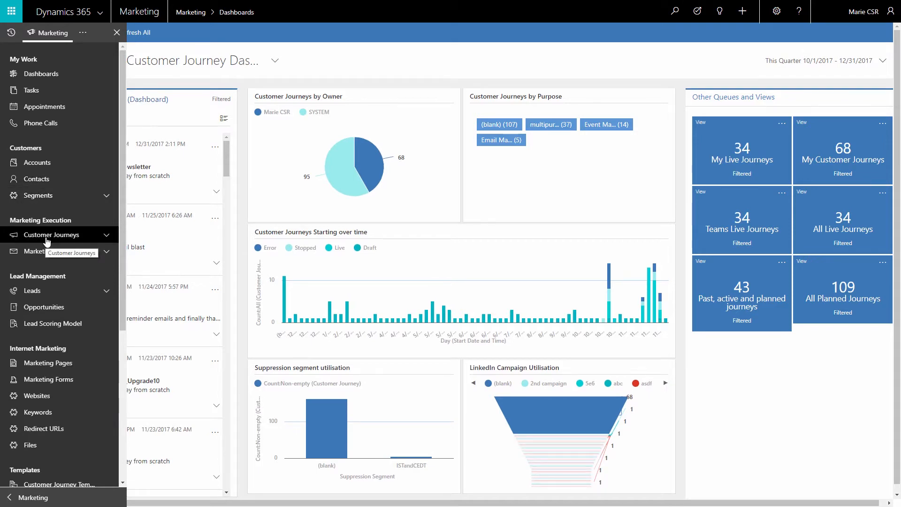
- Go to Customer Journeys under Marketing Execution to list the active journeys
left_click(49, 234)
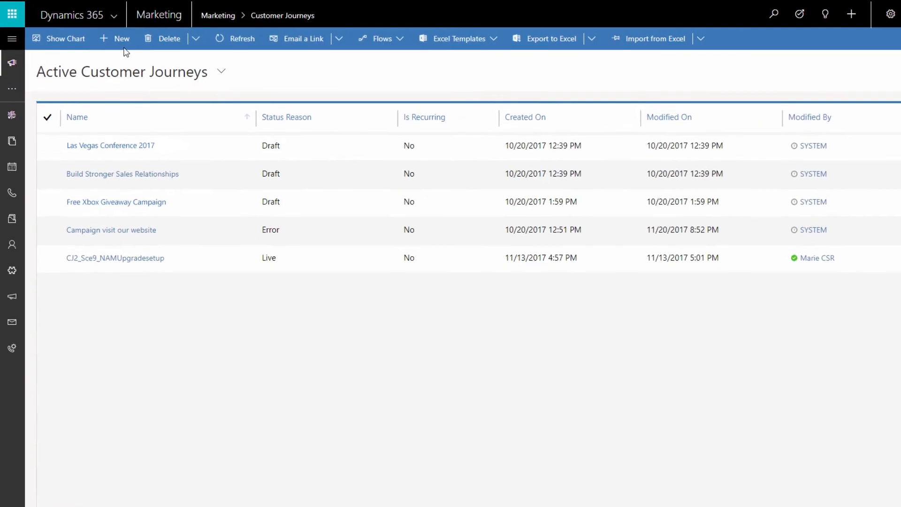
- Create a new customer journey from the Blank template
left_click(114, 39)
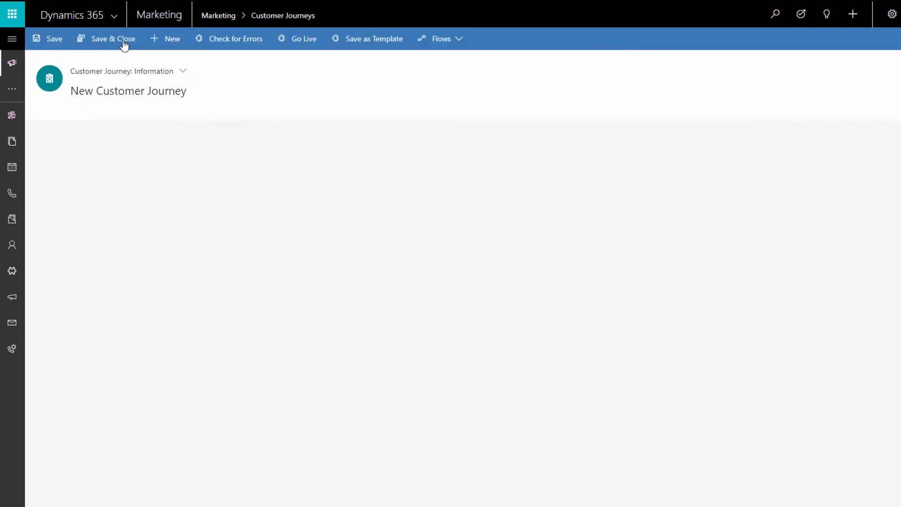
left_click(372, 38)
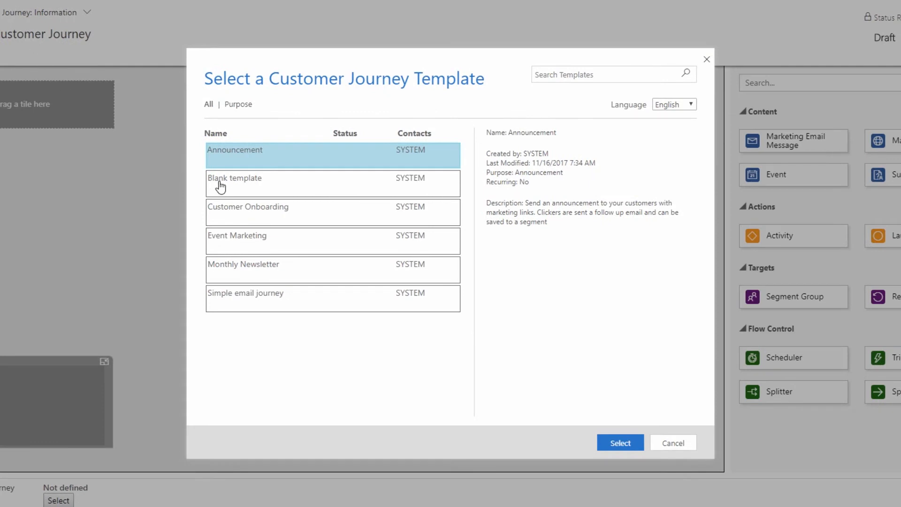
left_click(235, 183)
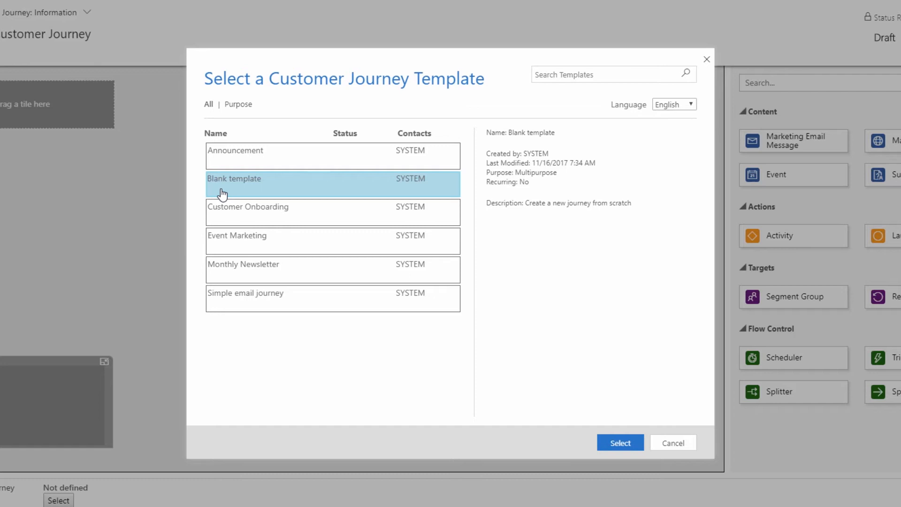
mouse_move(536, 412)
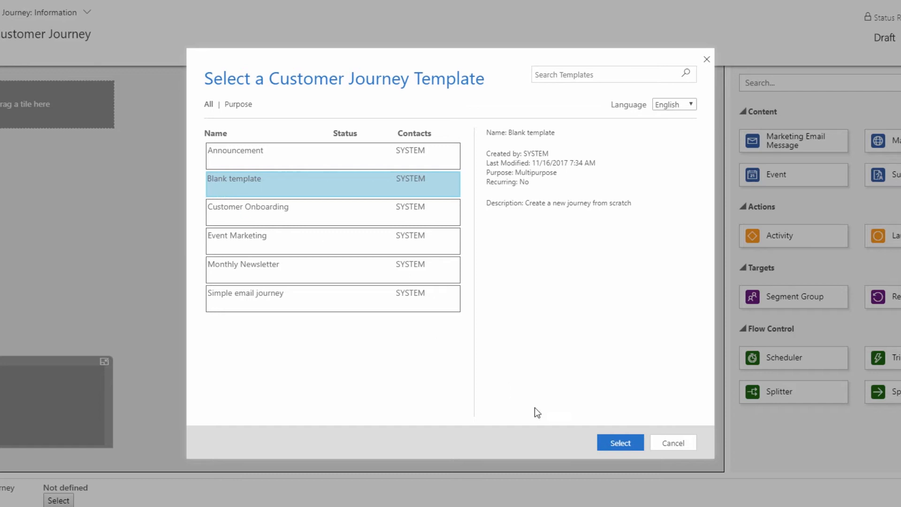
left_click(620, 442)
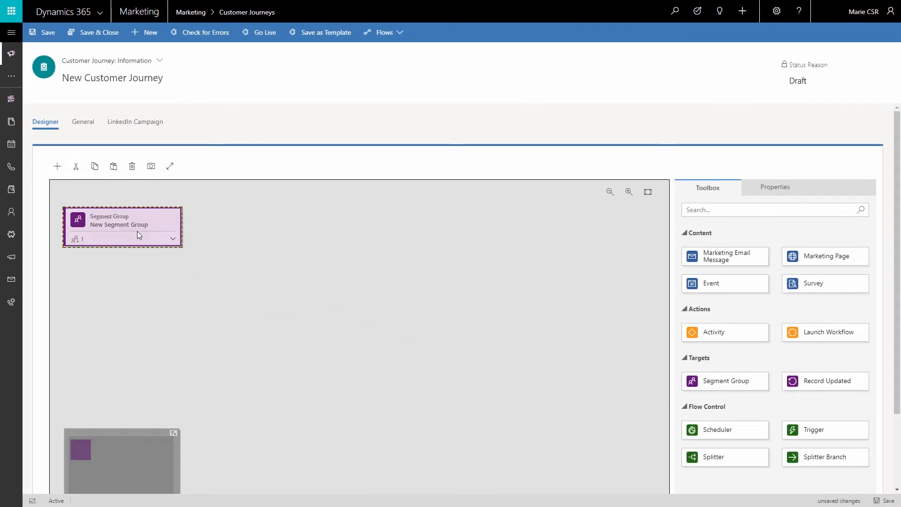
mouse_move(724, 255)
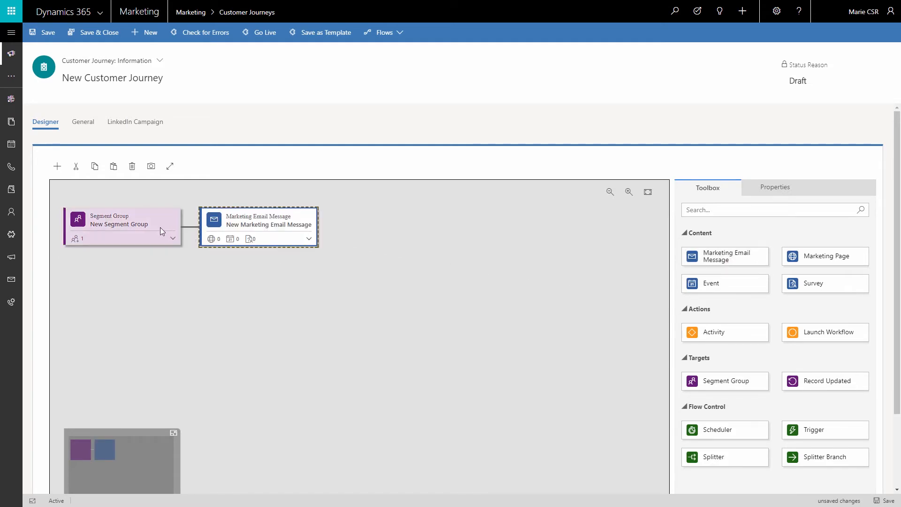
- Name the segment group Xbox fans and the email tile Xbox December newsletter
left_click(122, 226)
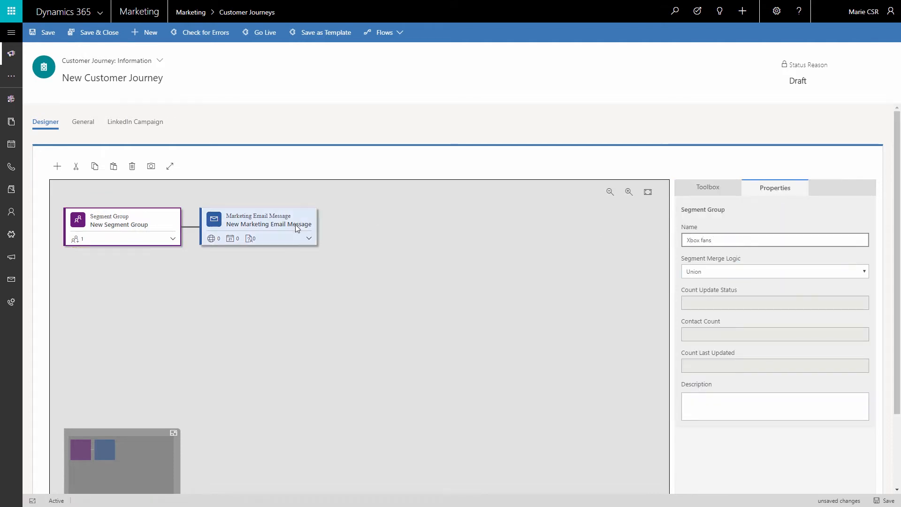
left_click(258, 219)
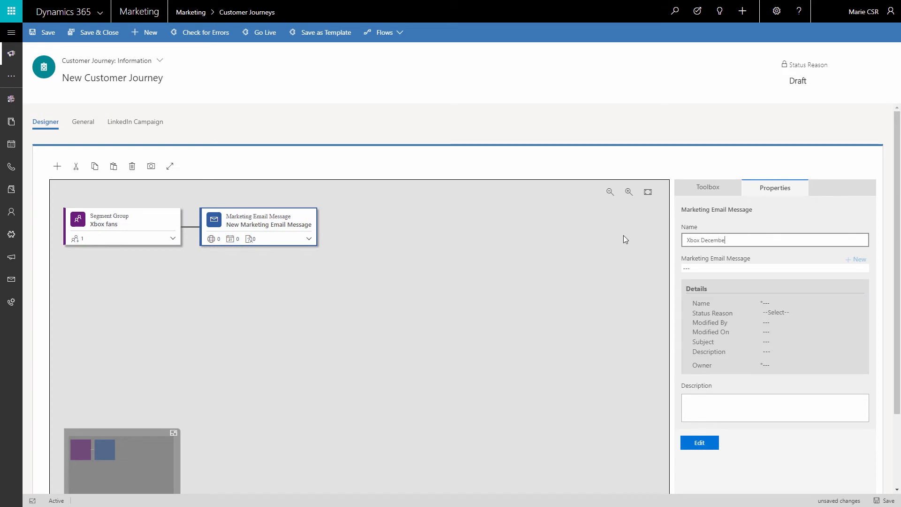
type("r newsletter")
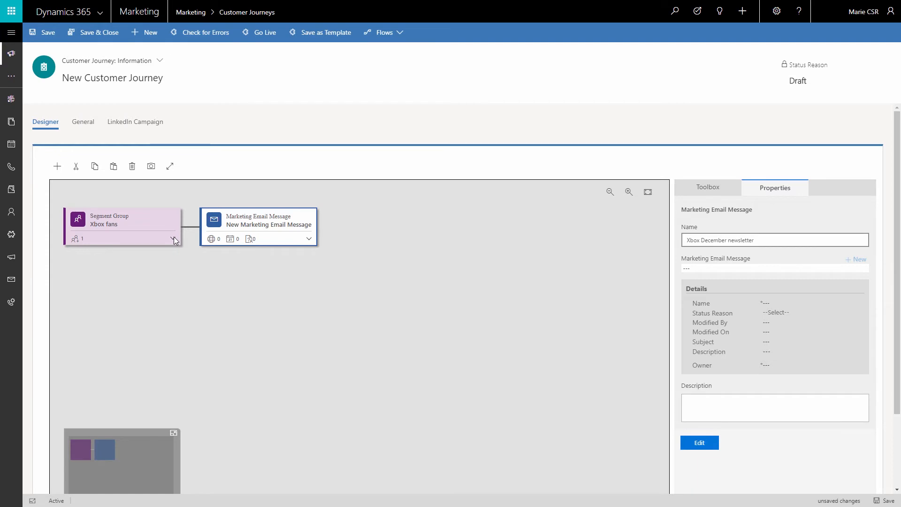
- Point the segment tile inside the Xbox fans group to the live segment Vsegment
left_click(122, 220)
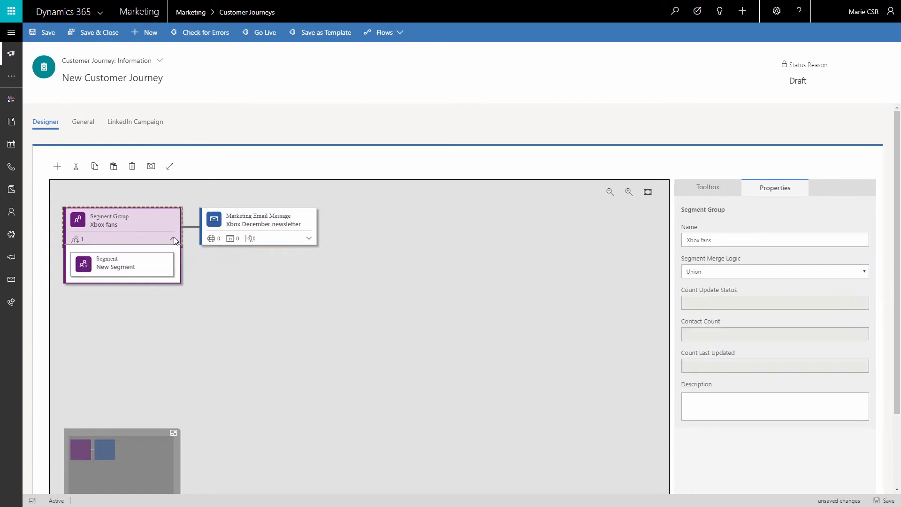
left_click(121, 264)
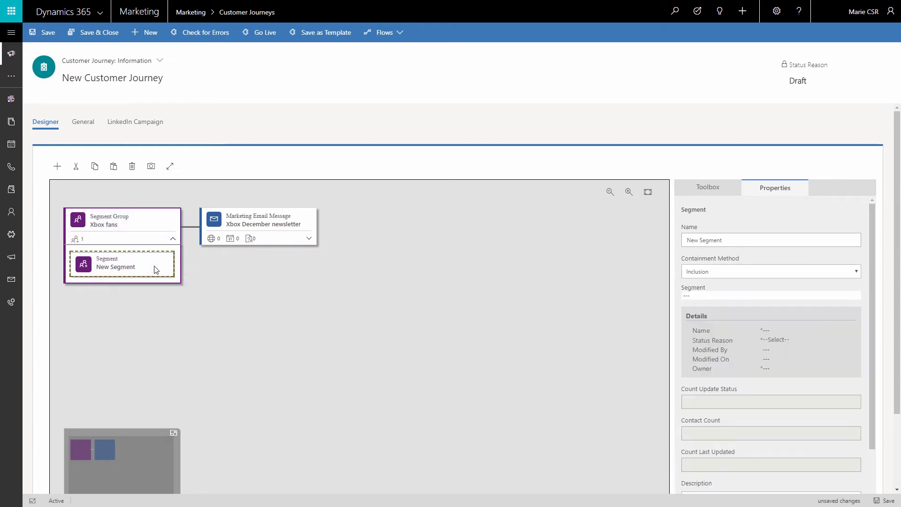
left_click(766, 294)
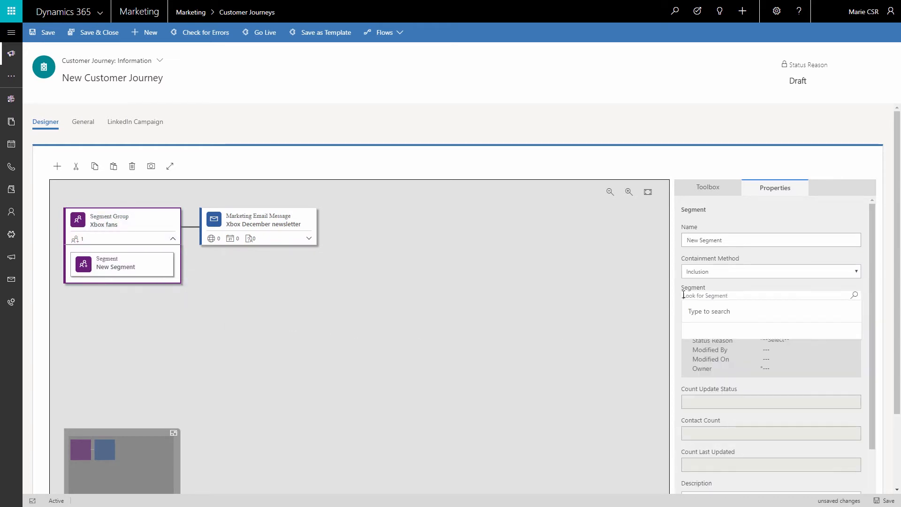
type("v")
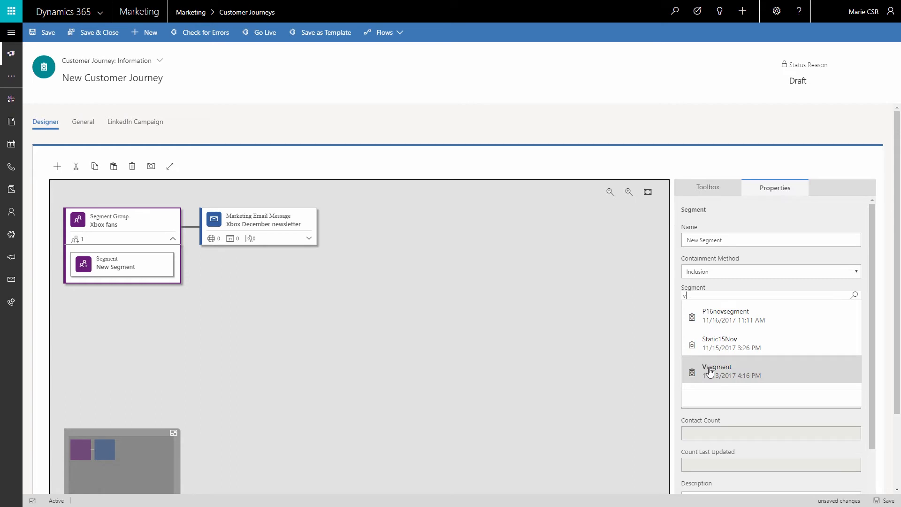
left_click(716, 367)
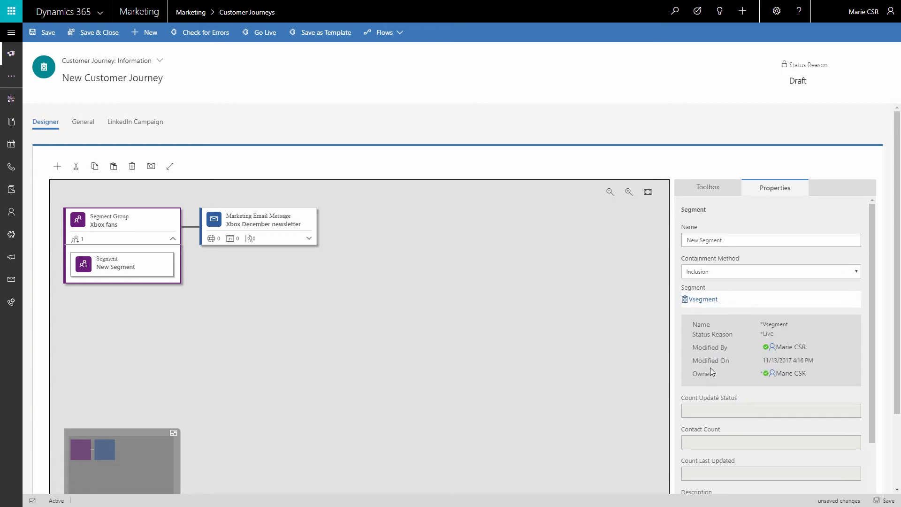
mouse_move(482, 324)
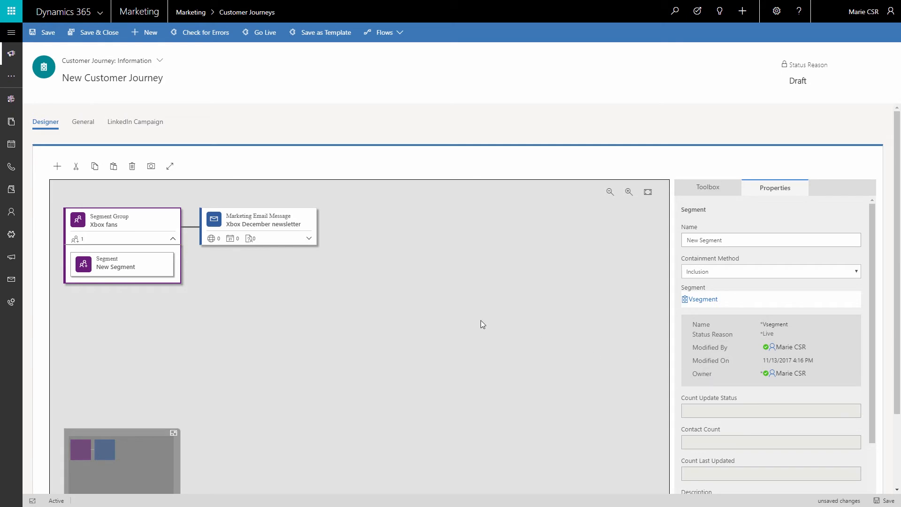
- Assign the email Interview with the award winning developer to the Xbox December newsletter tile
left_click(259, 222)
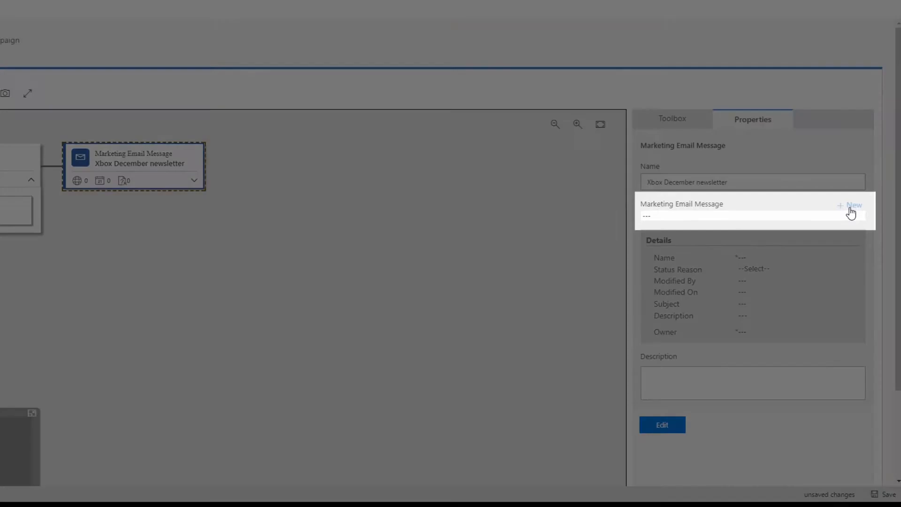
left_click(718, 216)
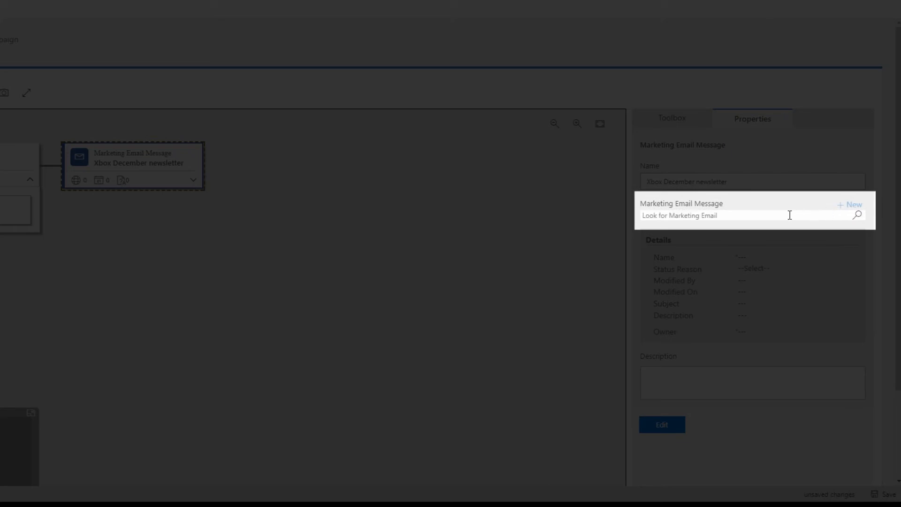
left_click(723, 220)
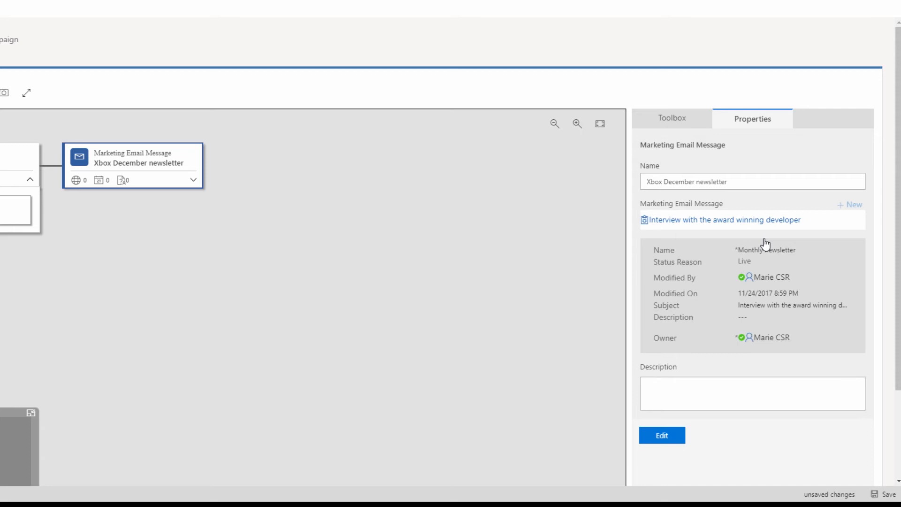
mouse_move(512, 239)
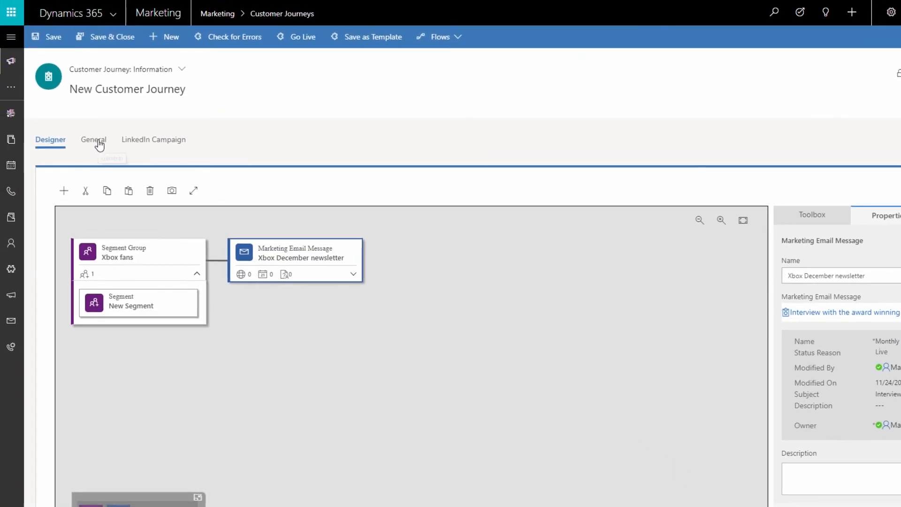
- Name the journey Xbox December newsletter, schedule it 12/1/2017–12/31/2017, and save
left_click(93, 140)
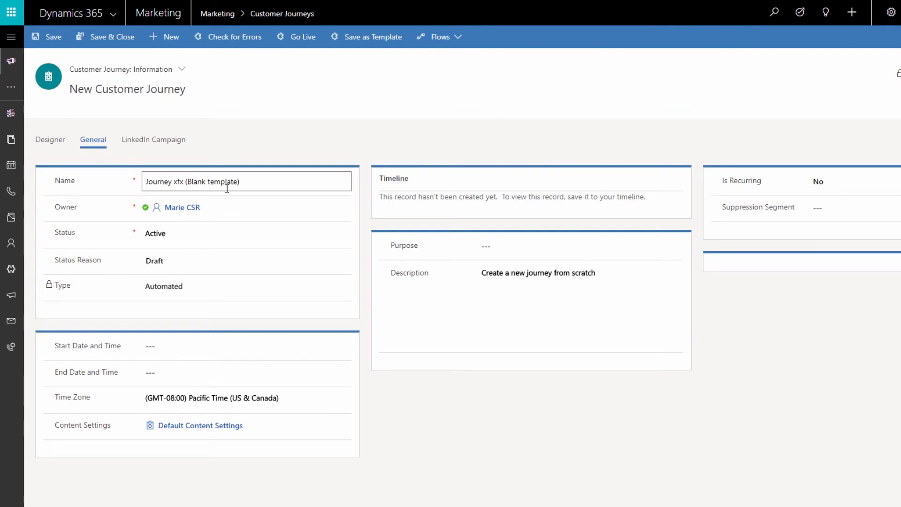
type("Xbox December newsletter")
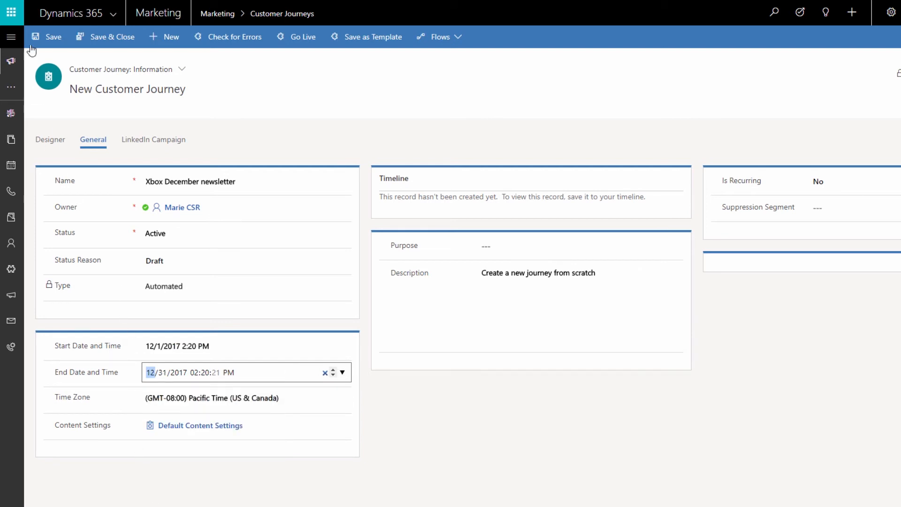
left_click(46, 37)
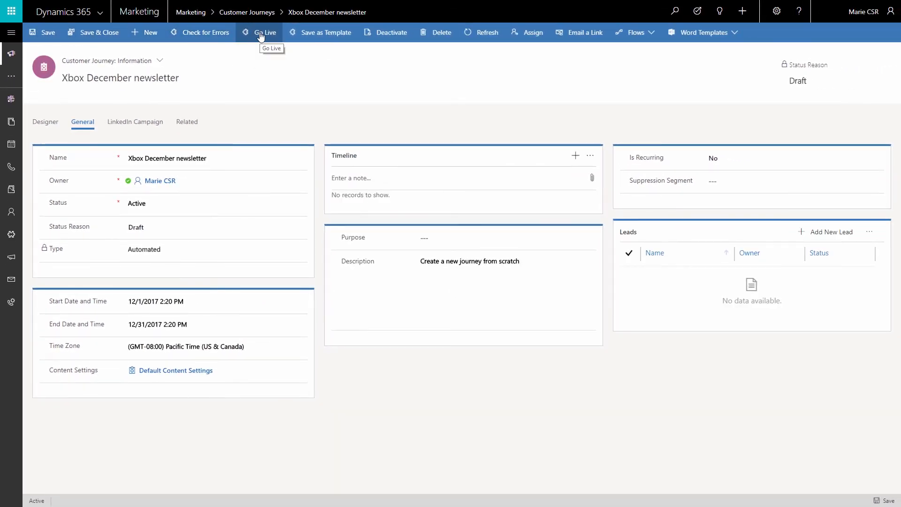
- Take the journey live and view Journey 2vz (Blank template) in the designer
left_click(265, 32)
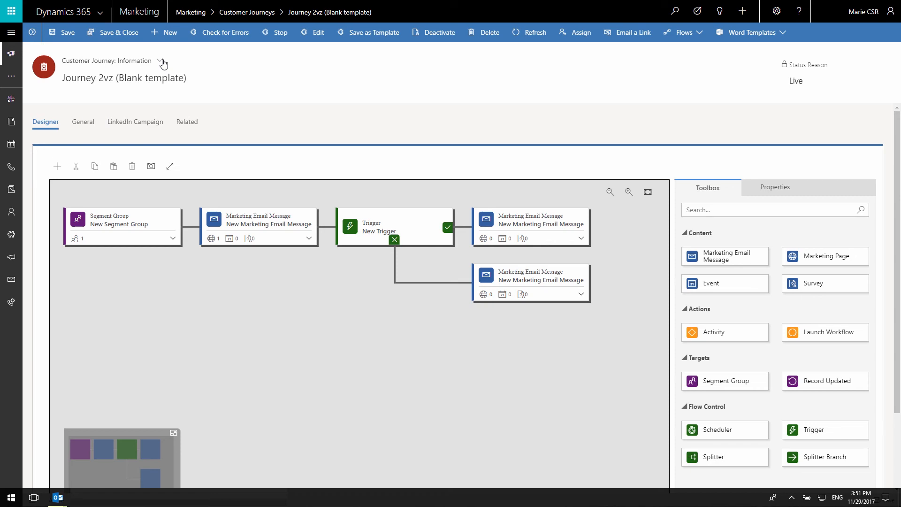
- Switch to the Customer Journey: Insights view and then its performance Dashboard
left_click(159, 61)
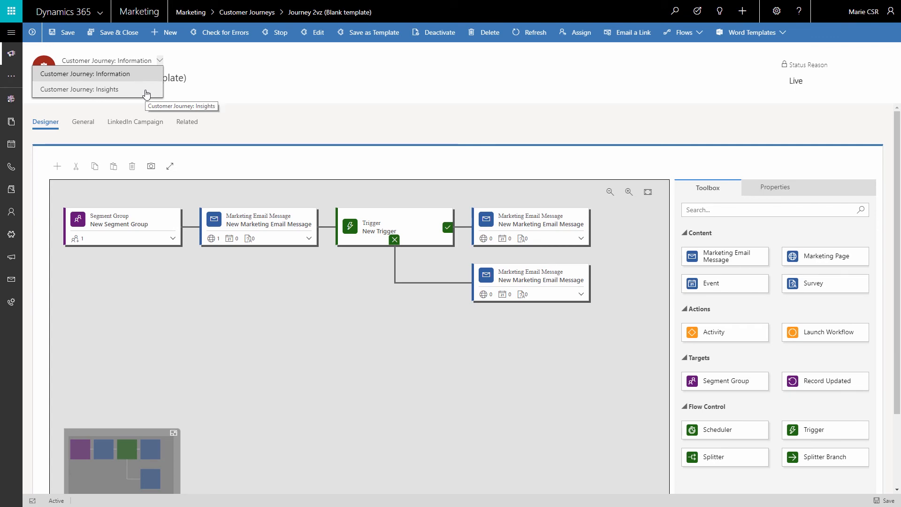
left_click(81, 90)
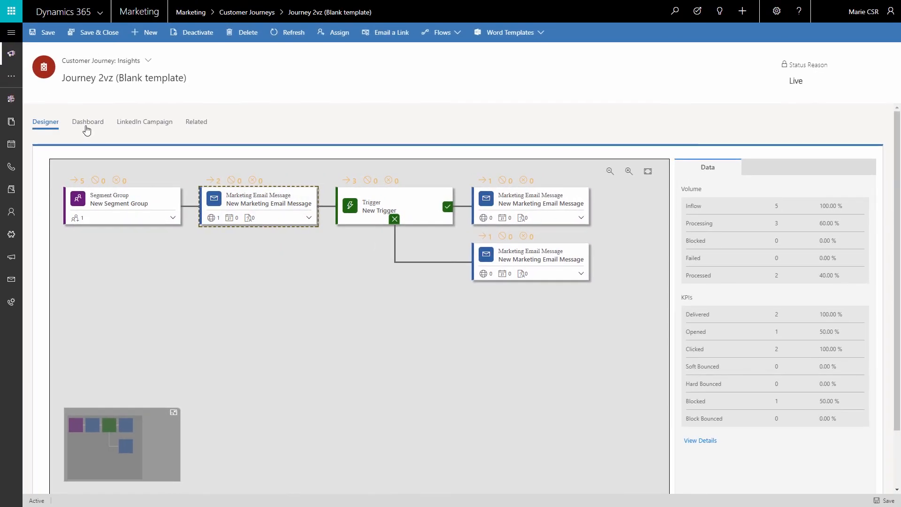
left_click(87, 121)
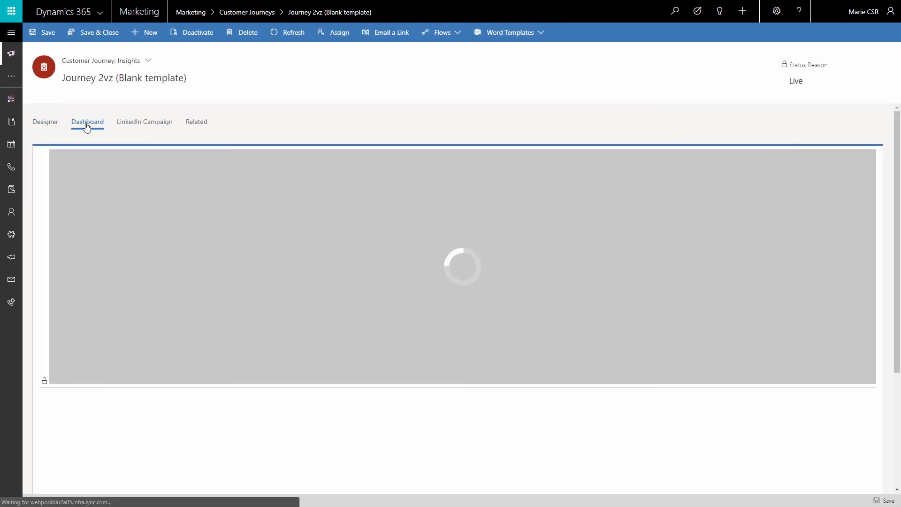